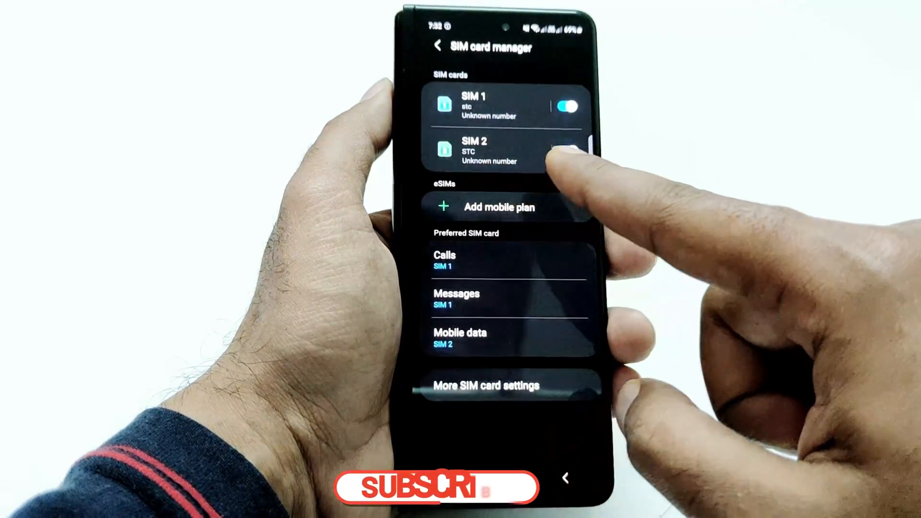
- Review the More SIM card settings page, then leave Settings for the home screen
click(563, 152)
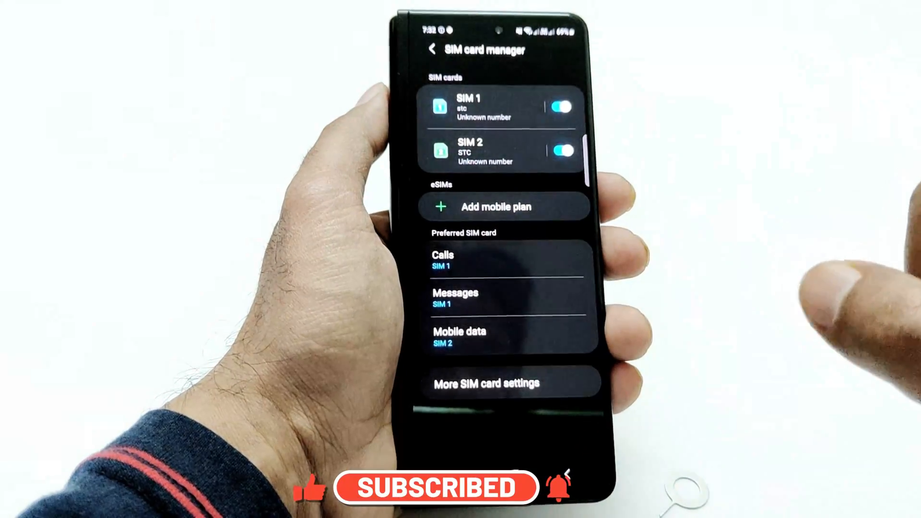
click(487, 383)
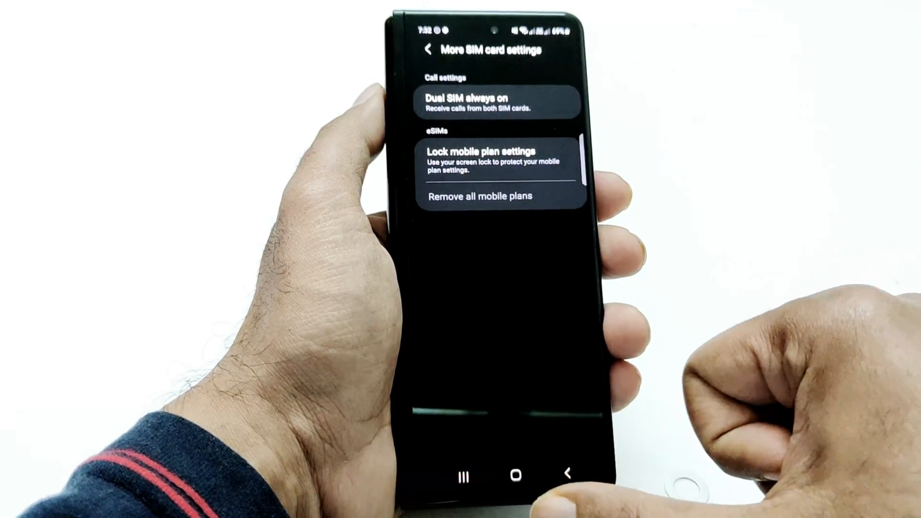
click(515, 476)
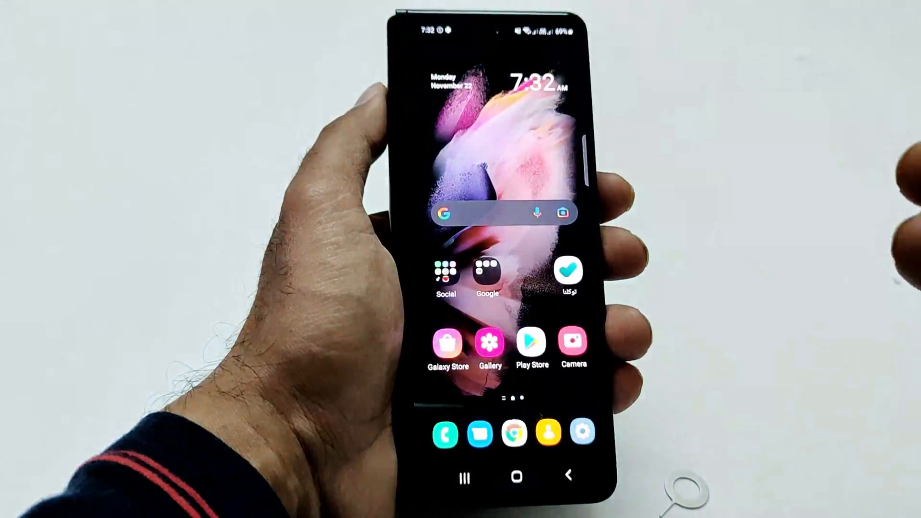